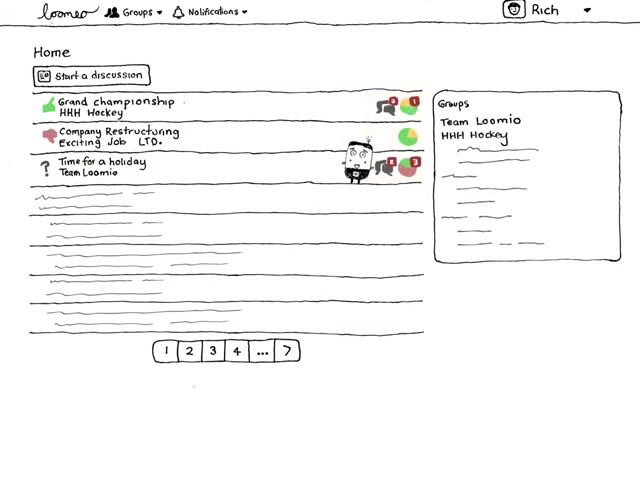
Step: Open the 'Time for a holiday' discussion from the Home page list
click(110, 166)
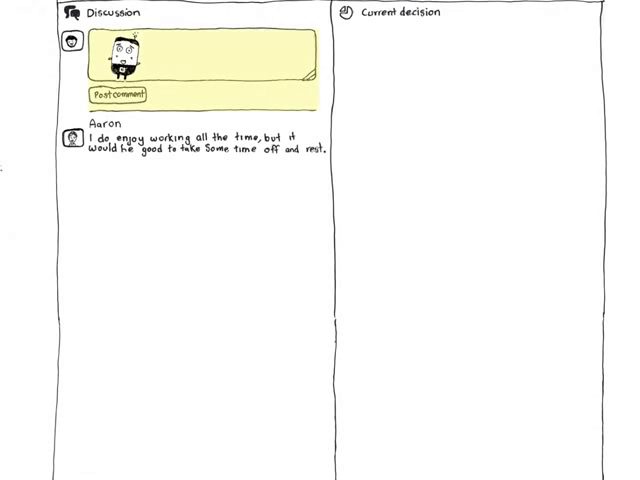
Step: Post Rich's comment asking where to go for the holiday
click(119, 95)
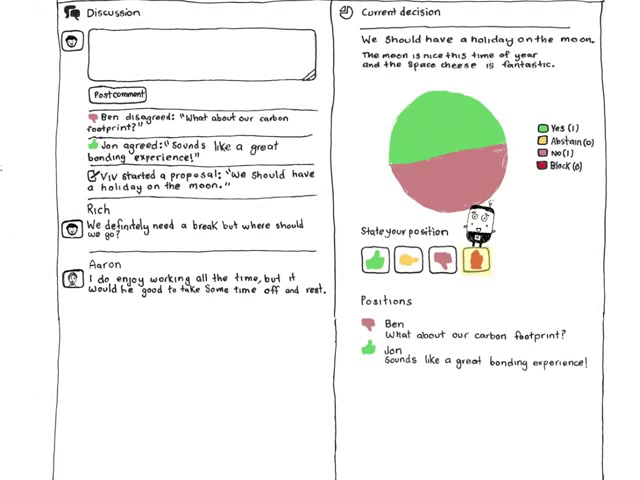
Step: Vote Disagree on the moon proposal with the statement "Ben's right, we can do better."
click(478, 263)
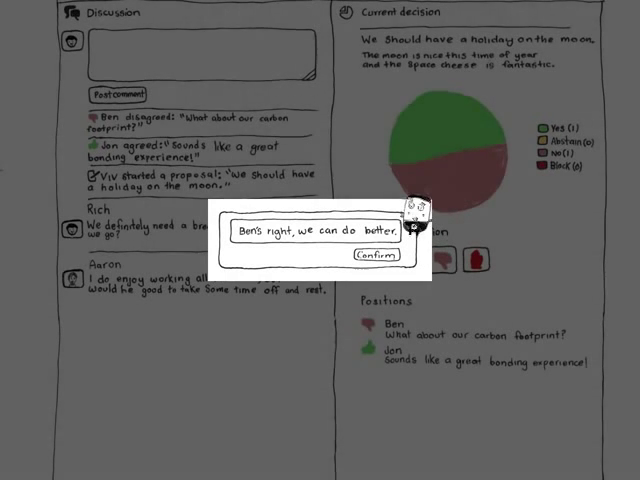
click(378, 257)
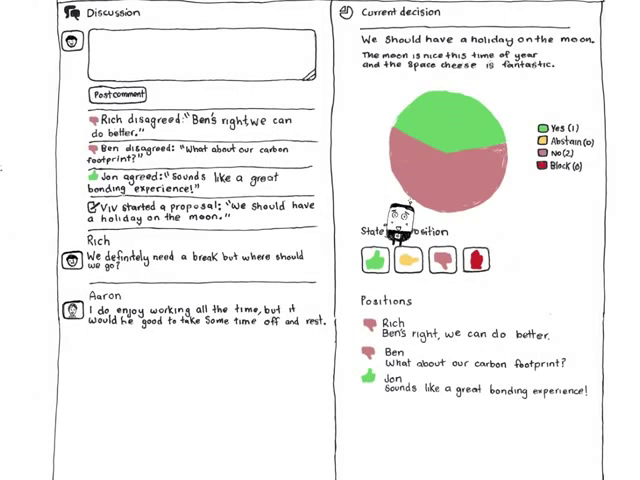